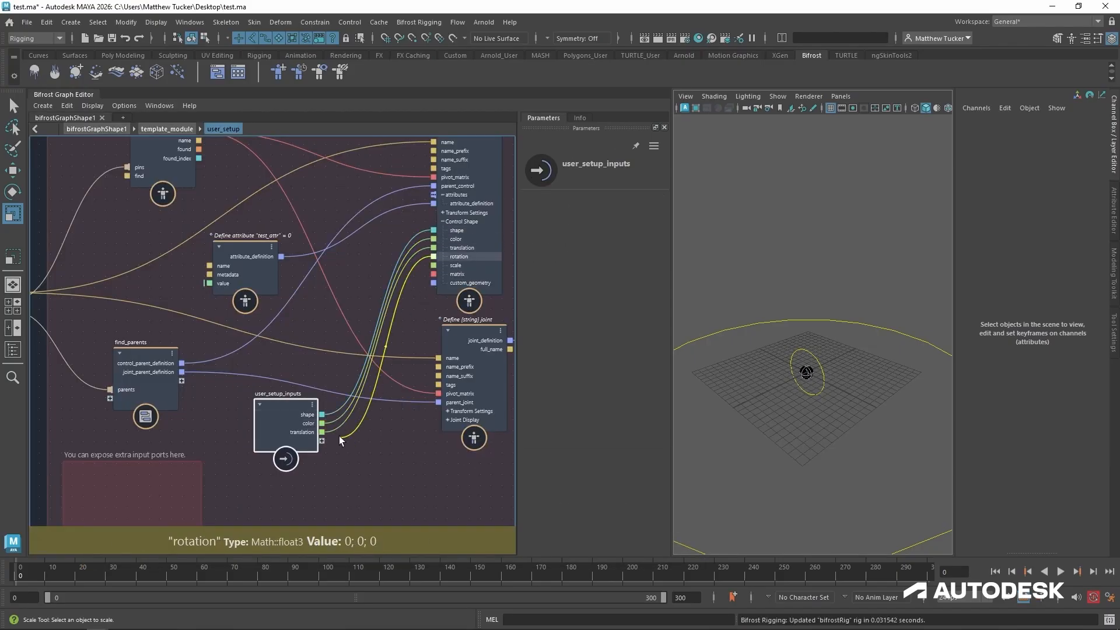
Step: Rename the exposed find ports inside find_parents to descriptive control/joint names
click(284, 408)
text(jointfind1)
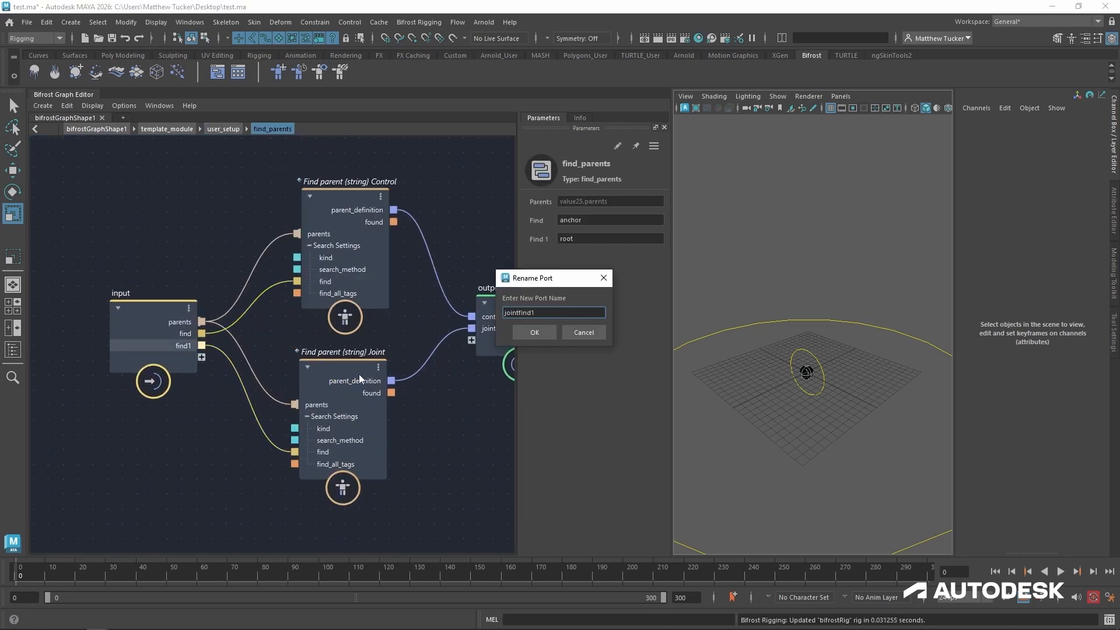
click(534, 332)
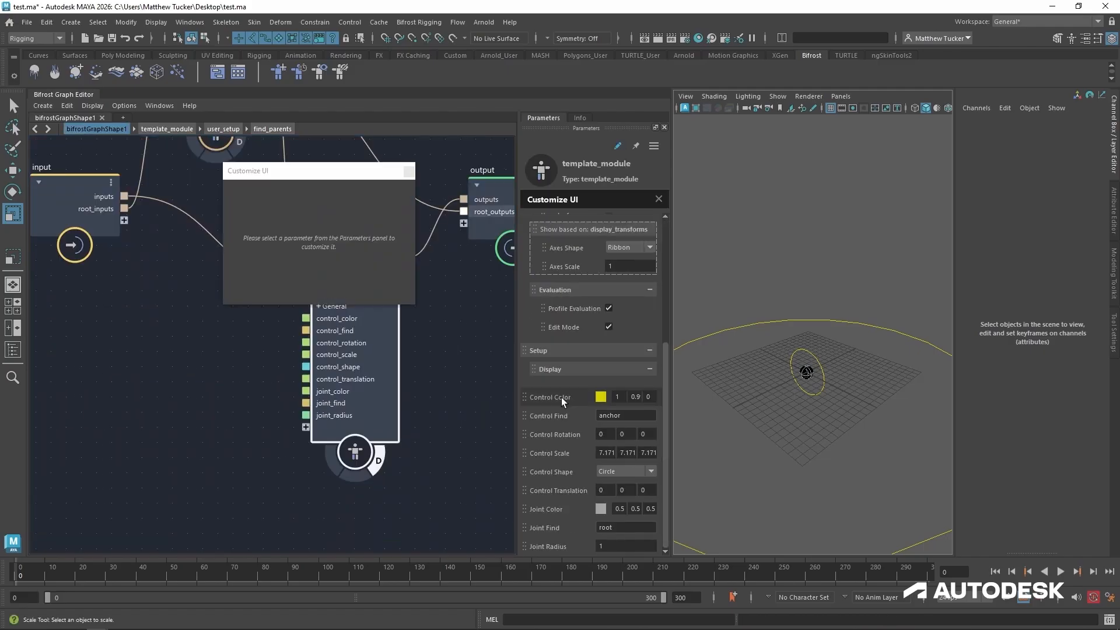
Step: Create a Parenting port group holding control_find and joint_find
click(546, 508)
text(Parentin)
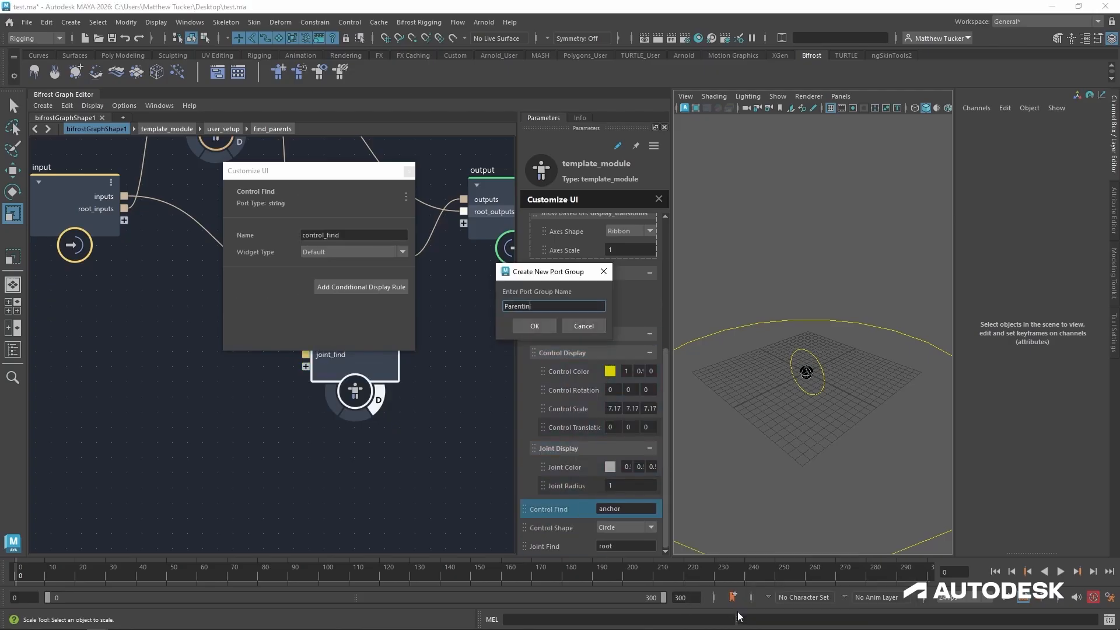
click(533, 326)
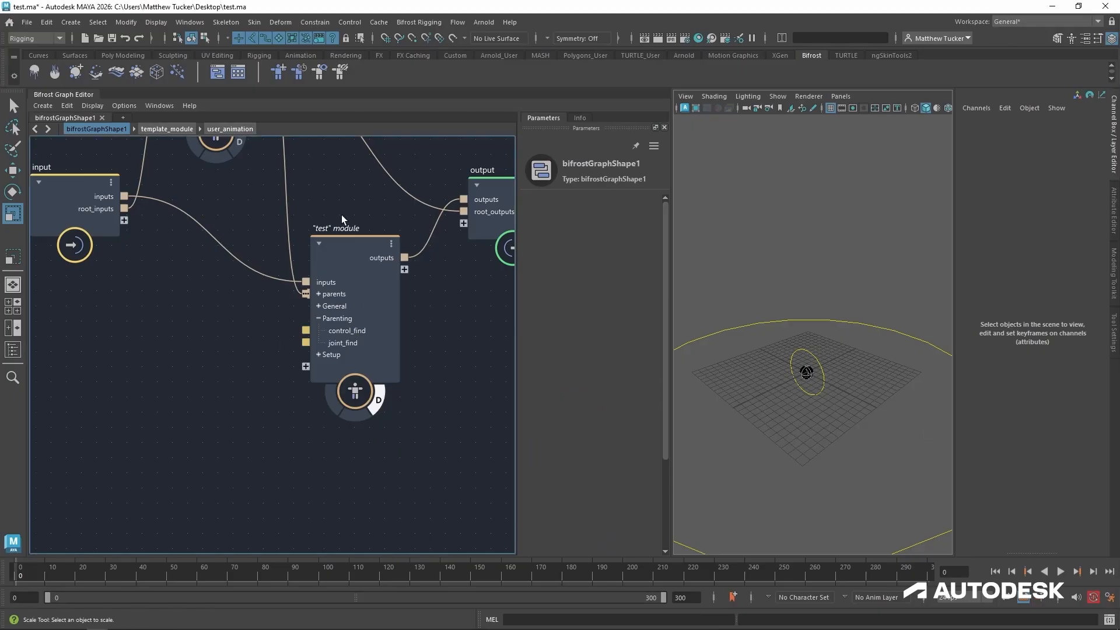
Step: Review the test module's parameters and start Publish 'template_module' from its context menu
click(354, 243)
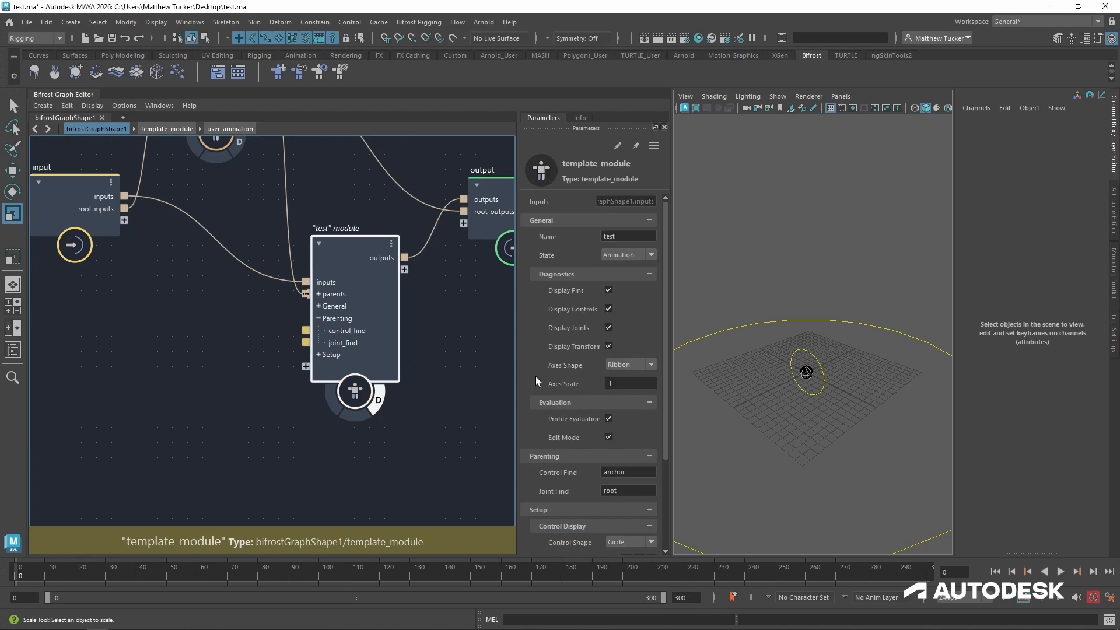
click(607, 438)
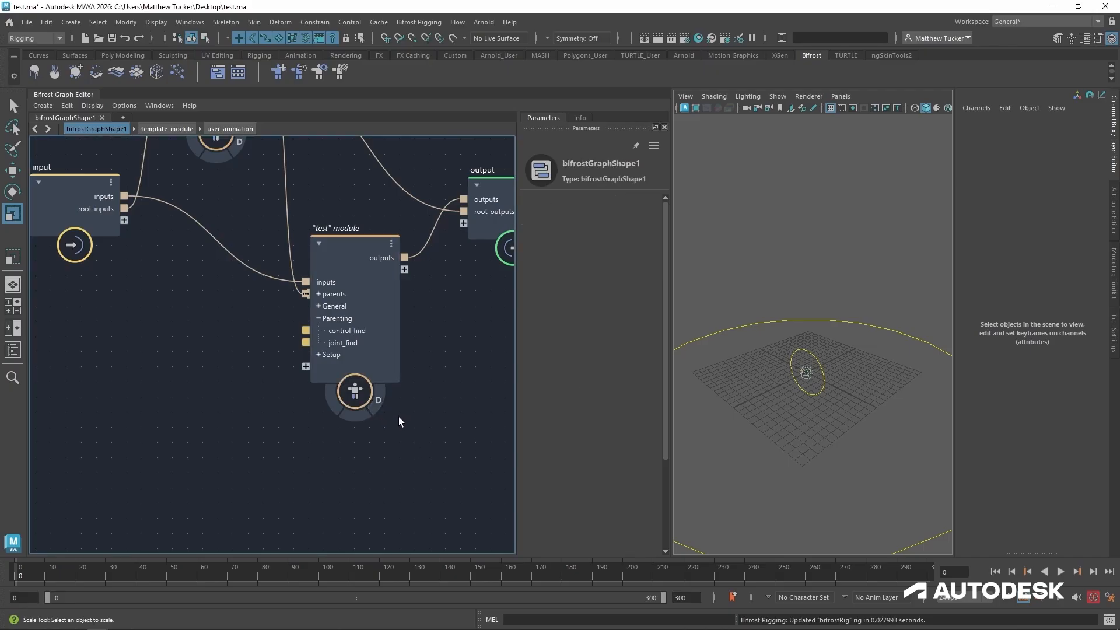
mouse_move(1095, 493)
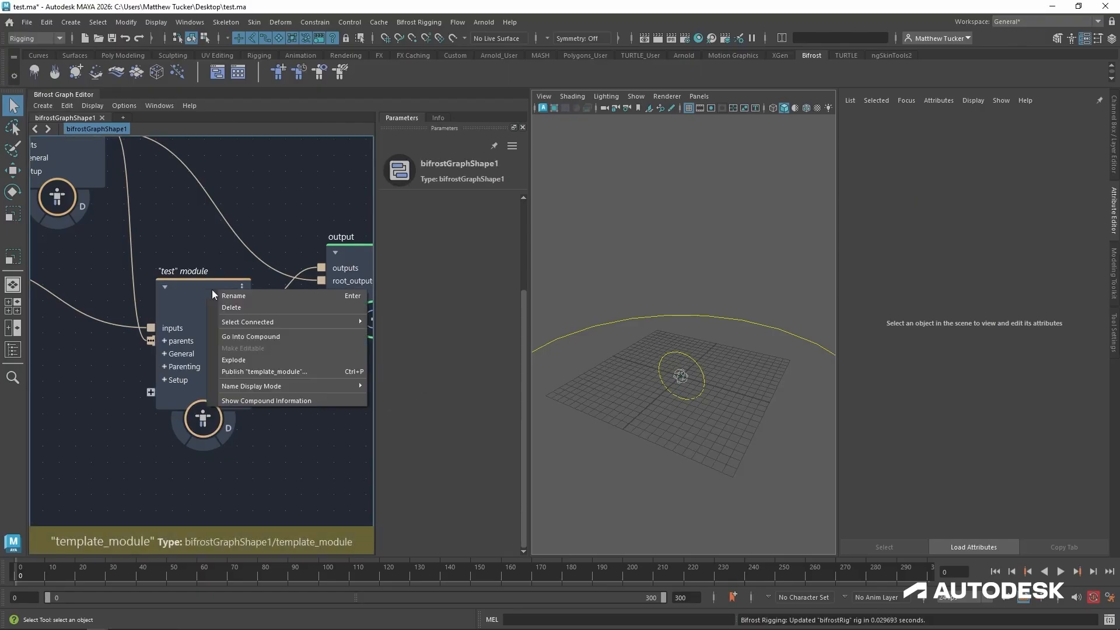
mouse_move(265, 371)
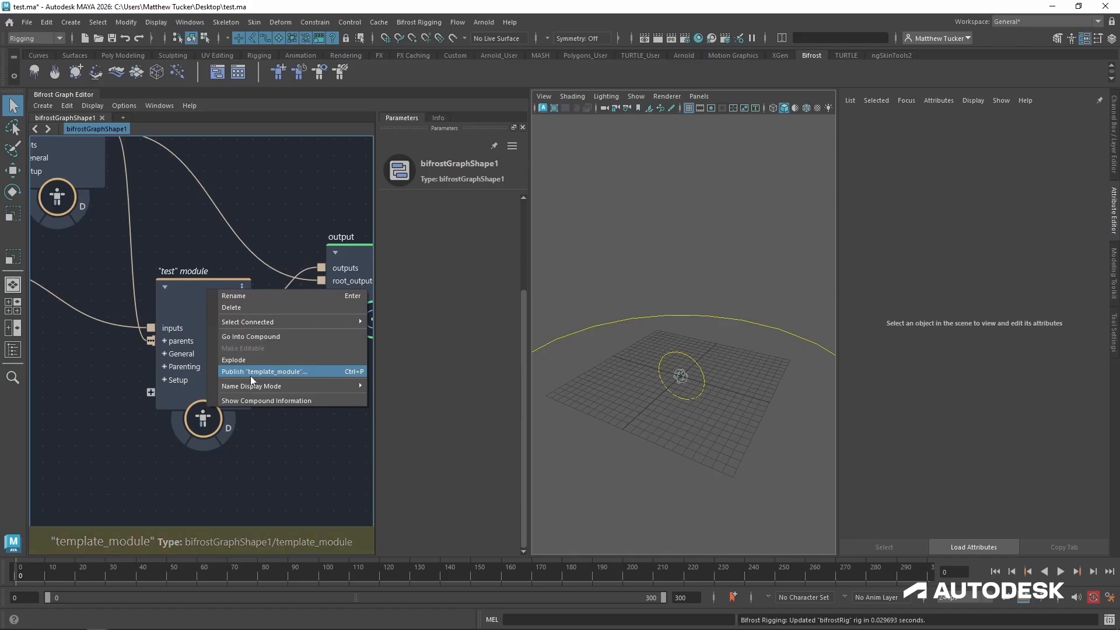
click(265, 371)
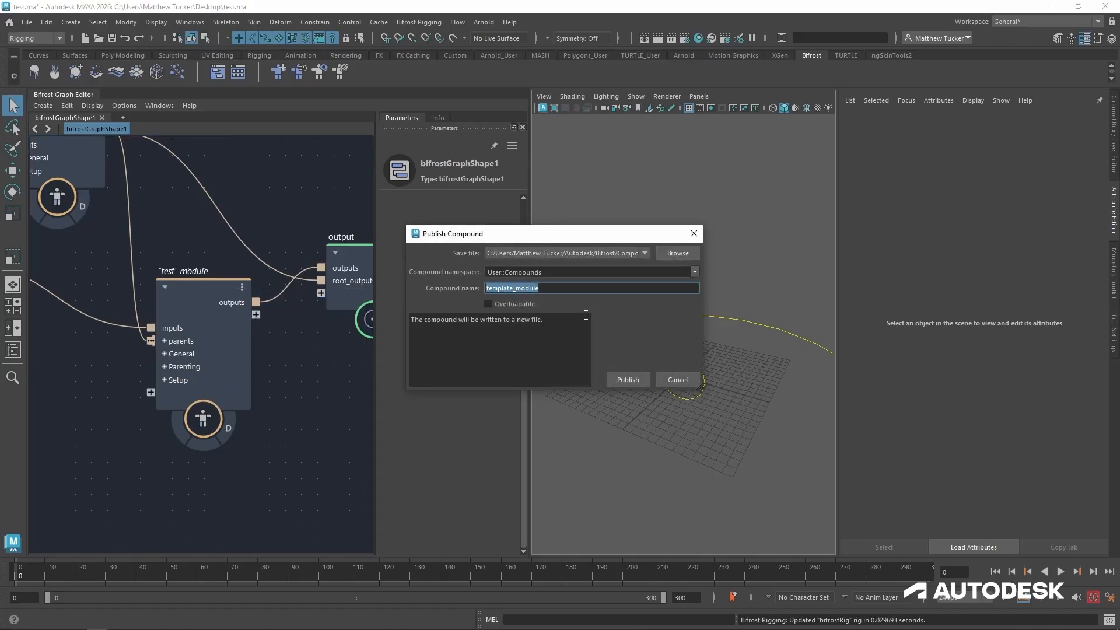
Step: Name the compound simple_fk, saving to simple_fk.json in User::Compounds
text(simple_fk)
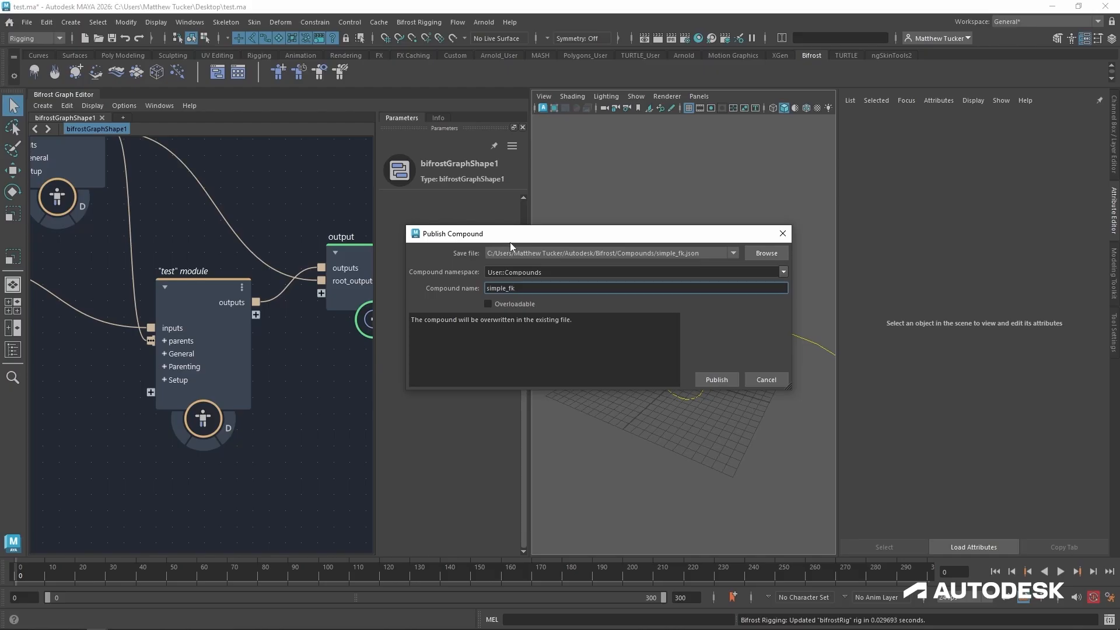
mouse_move(645, 244)
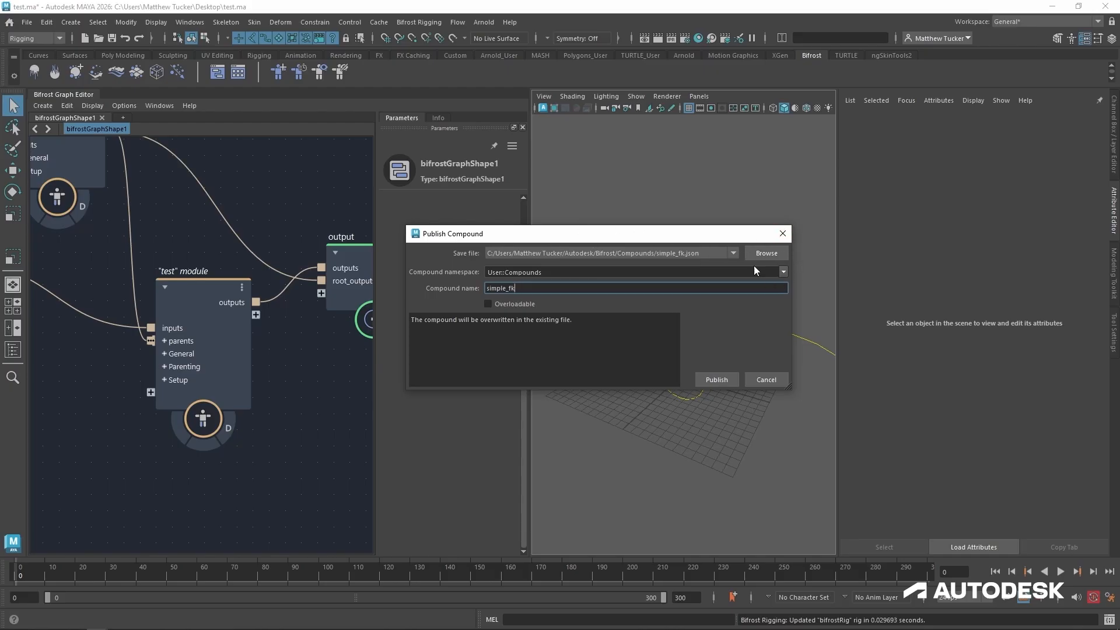
mouse_move(461, 281)
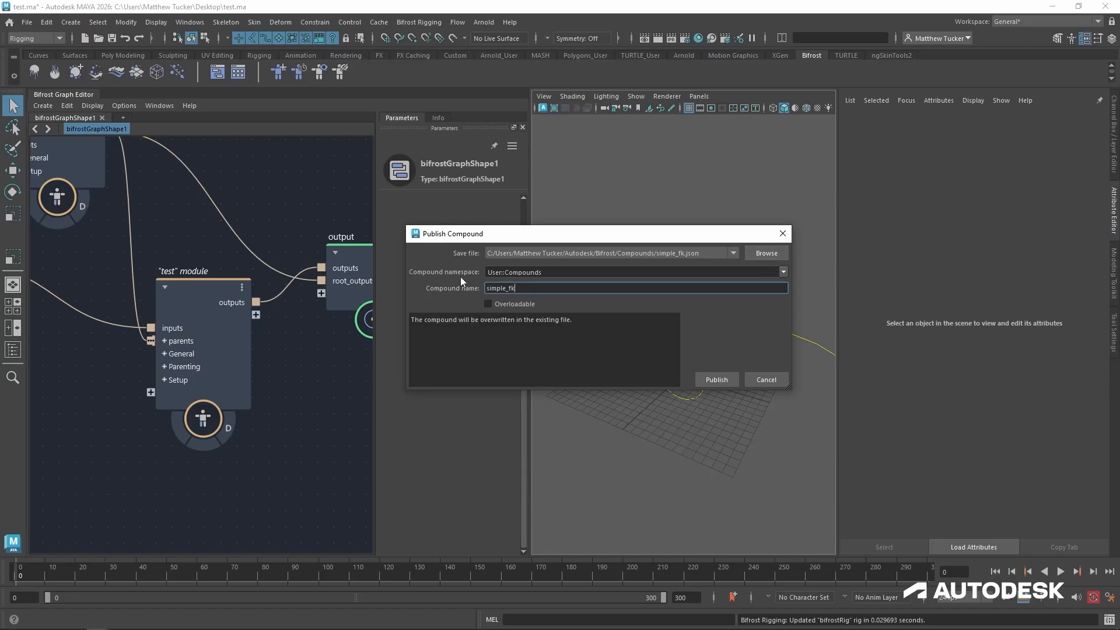
mouse_move(160, 112)
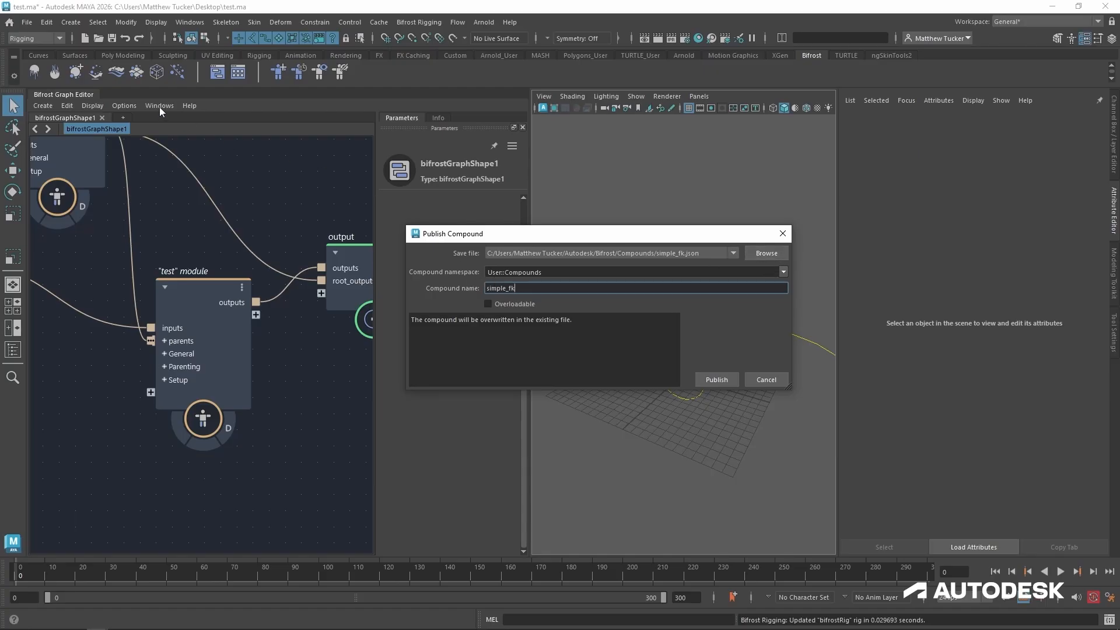
mouse_move(522, 329)
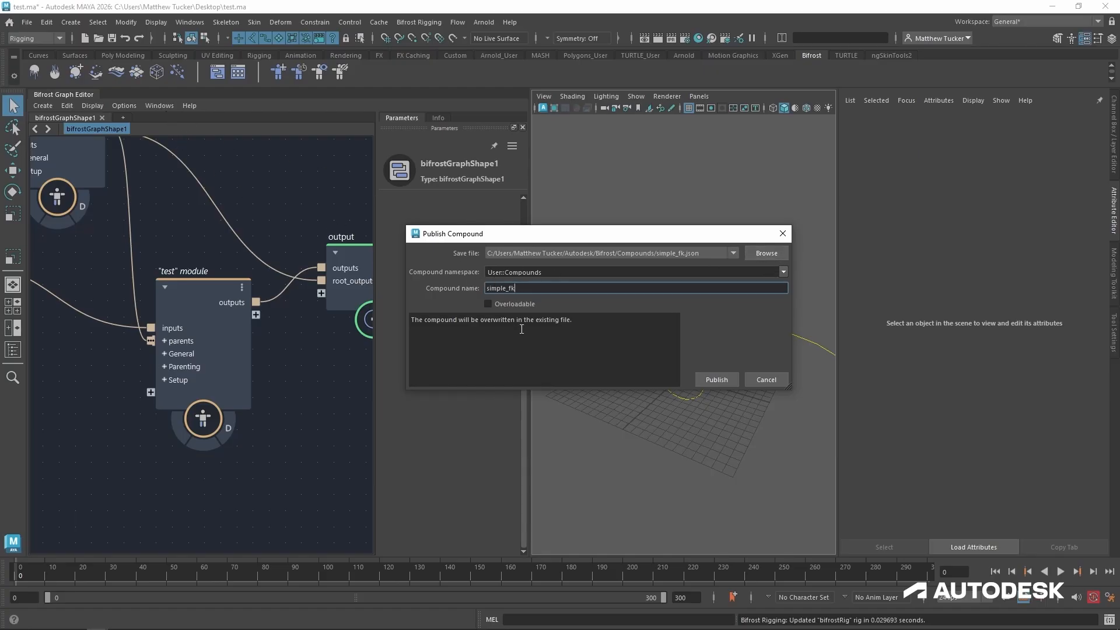
Step: Publish simple_fk and show the Node Library listing it under User Compounds
click(715, 379)
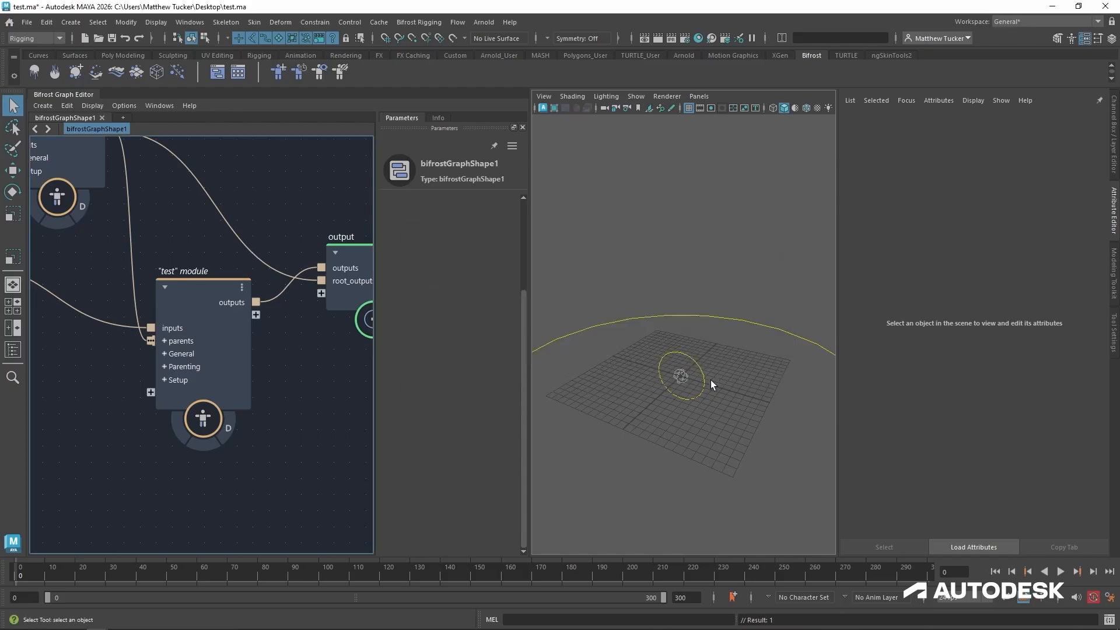
click(158, 105)
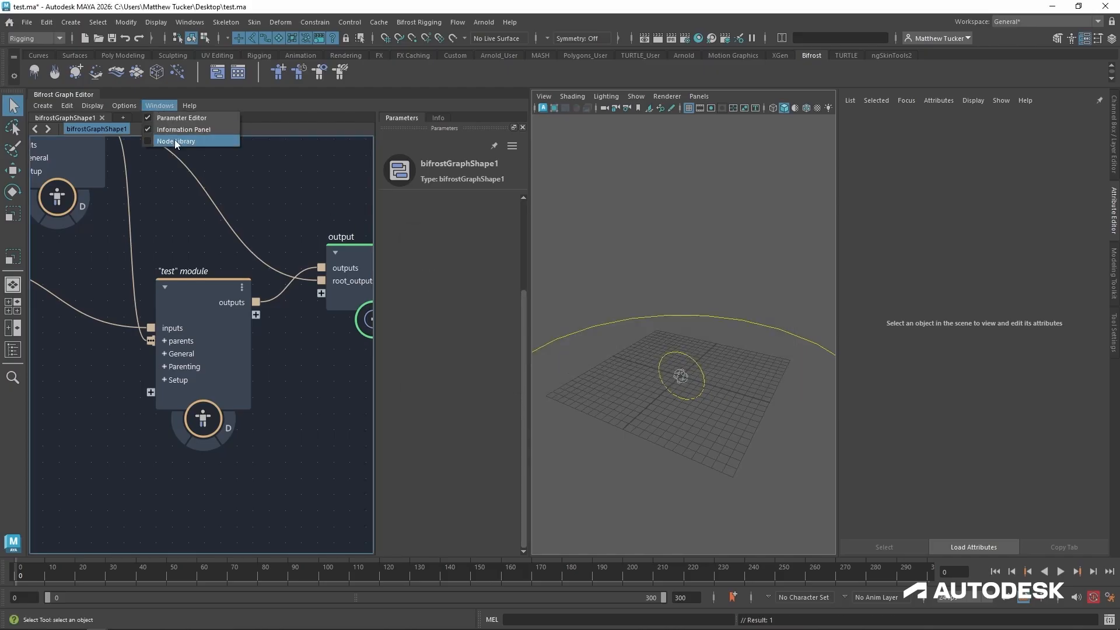
click(175, 142)
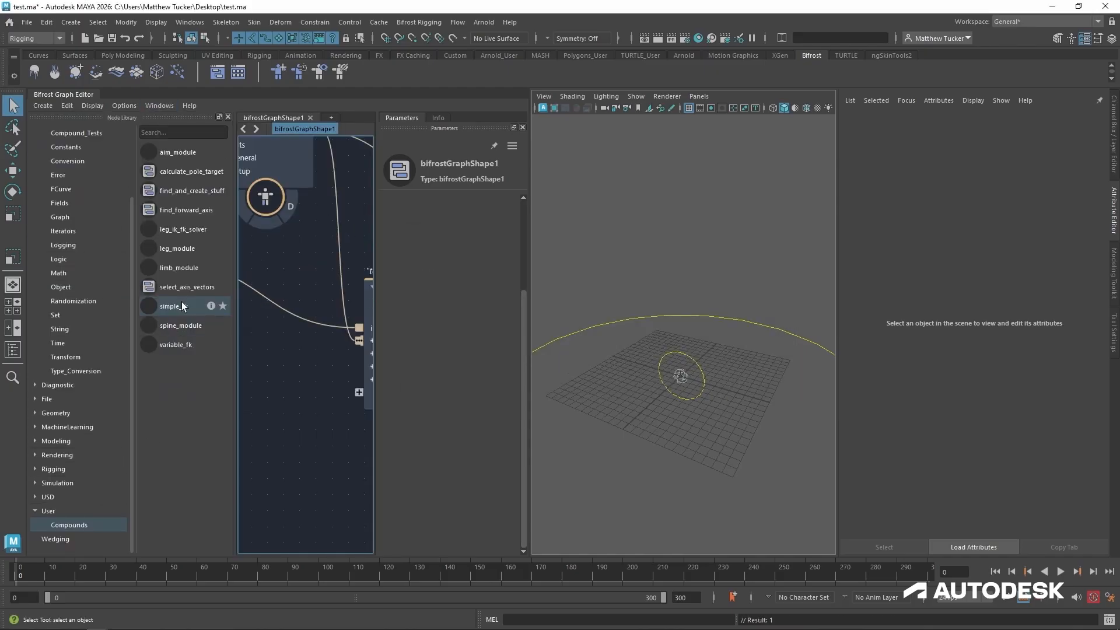